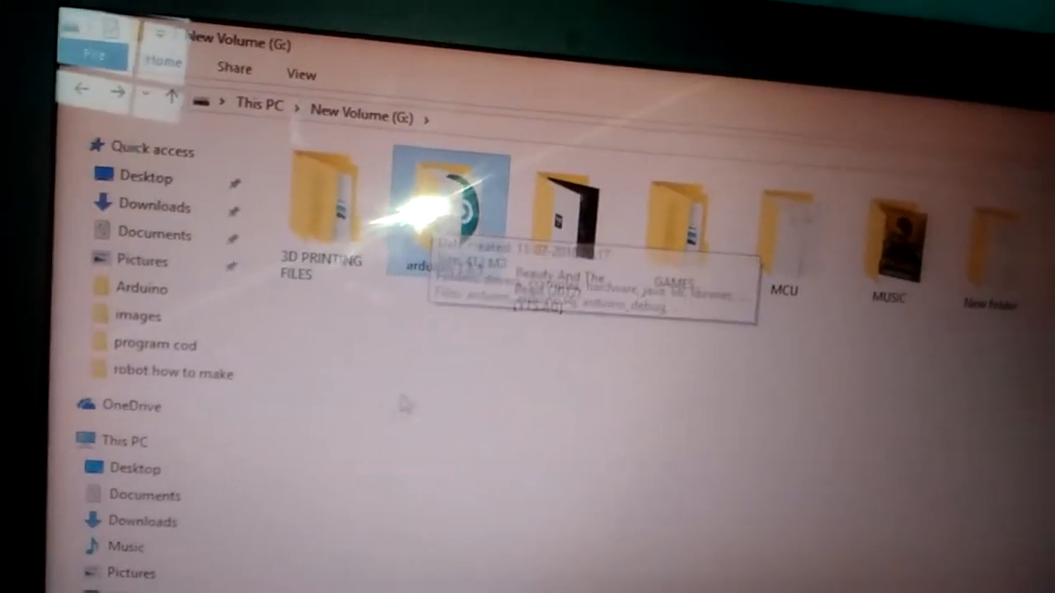
Open the arduino-1.8.5 folder on New Volume (G:) in File Explorer
double_click(445, 198)
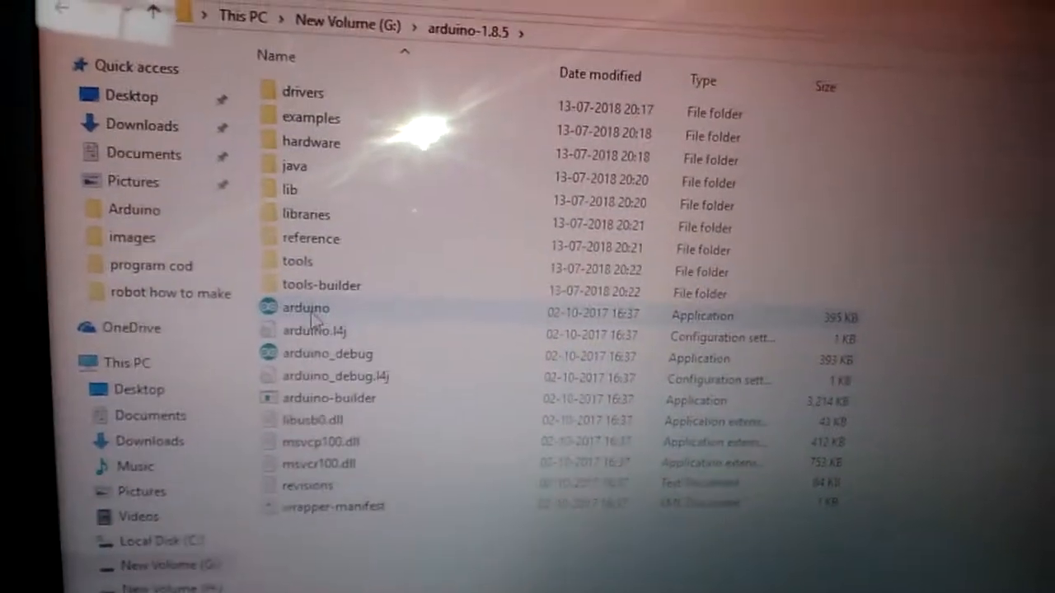
double_click(305, 307)
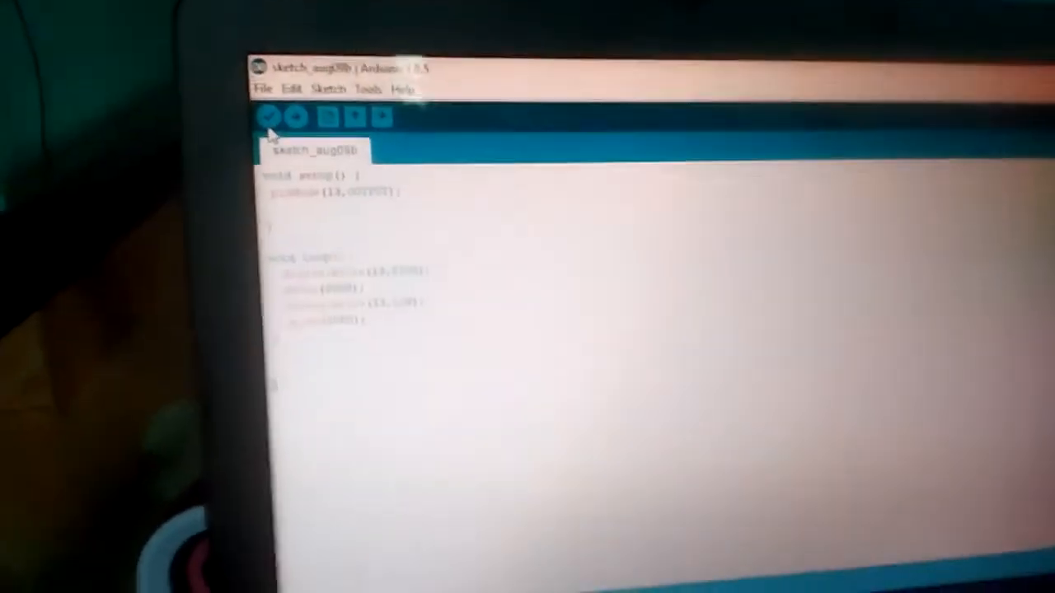
Select Arduino/Genuino Uno as the board and COM6 as the upload port
left_click(428, 47)
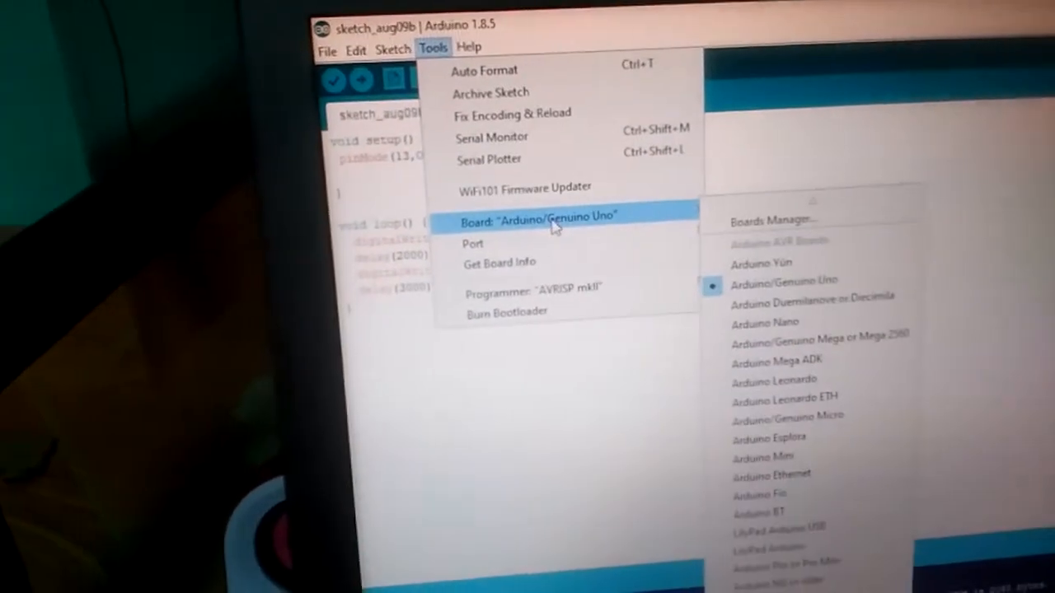
mouse_move(474, 244)
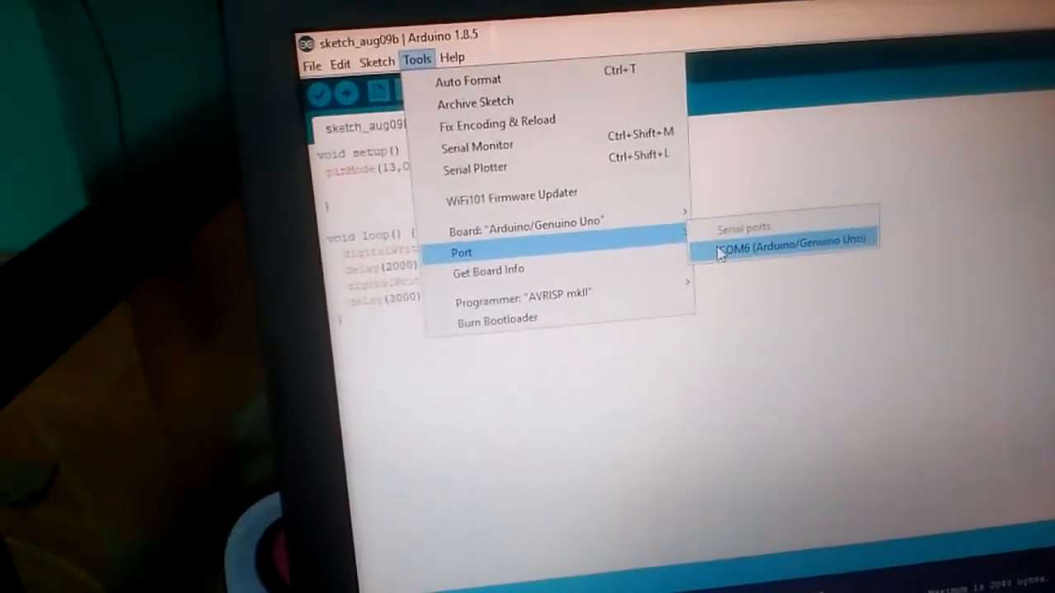
left_click(787, 238)
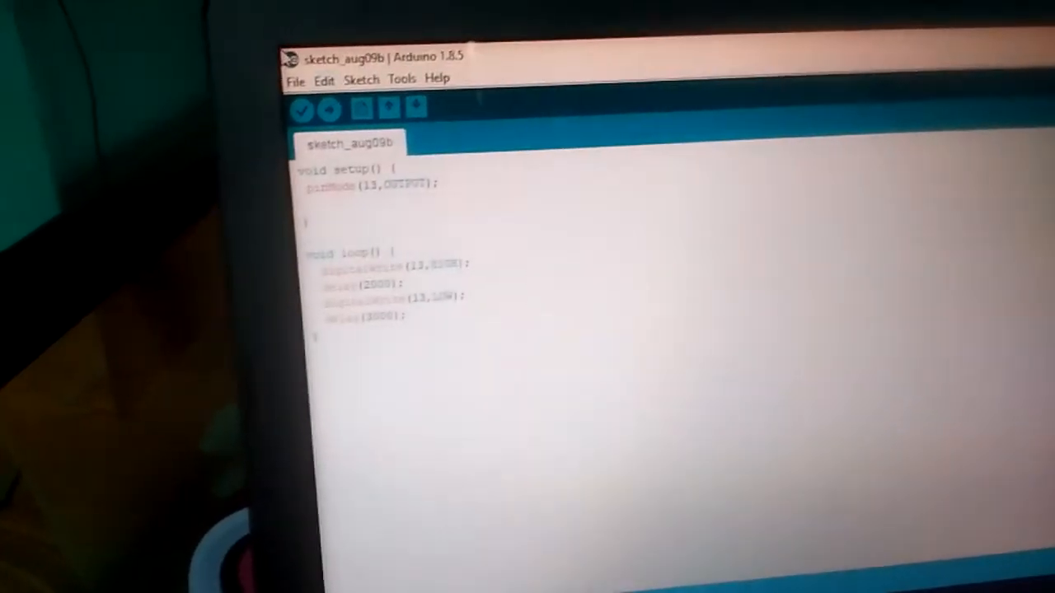